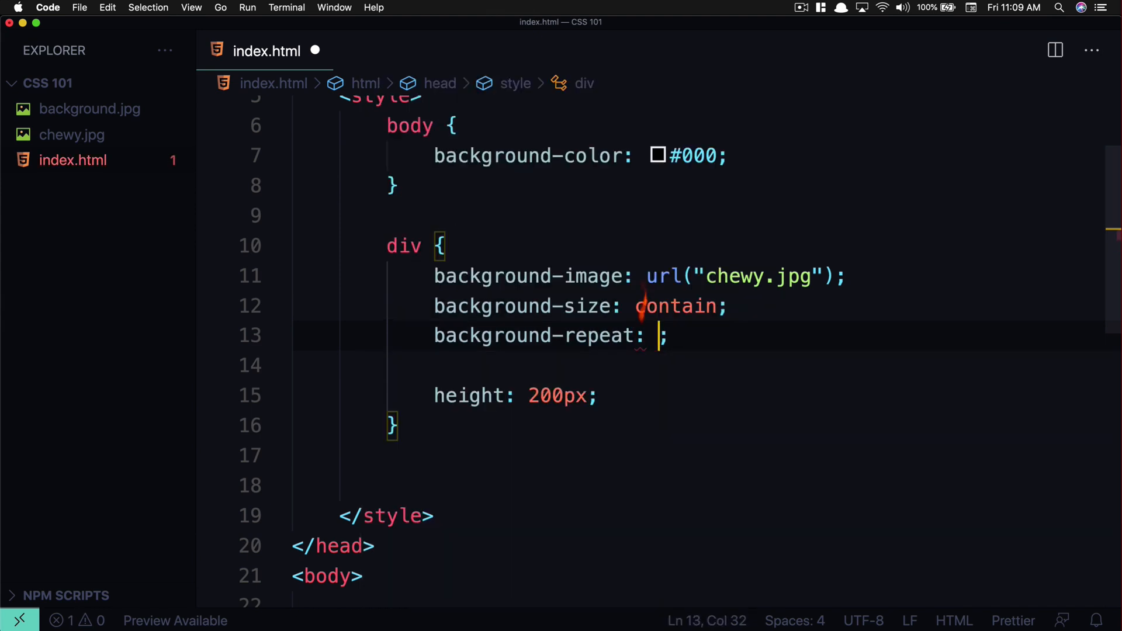
- Set the div rule's background-repeat to no-repeat on line 13 of index.html
{"action": "type", "text": "no-repeat"}
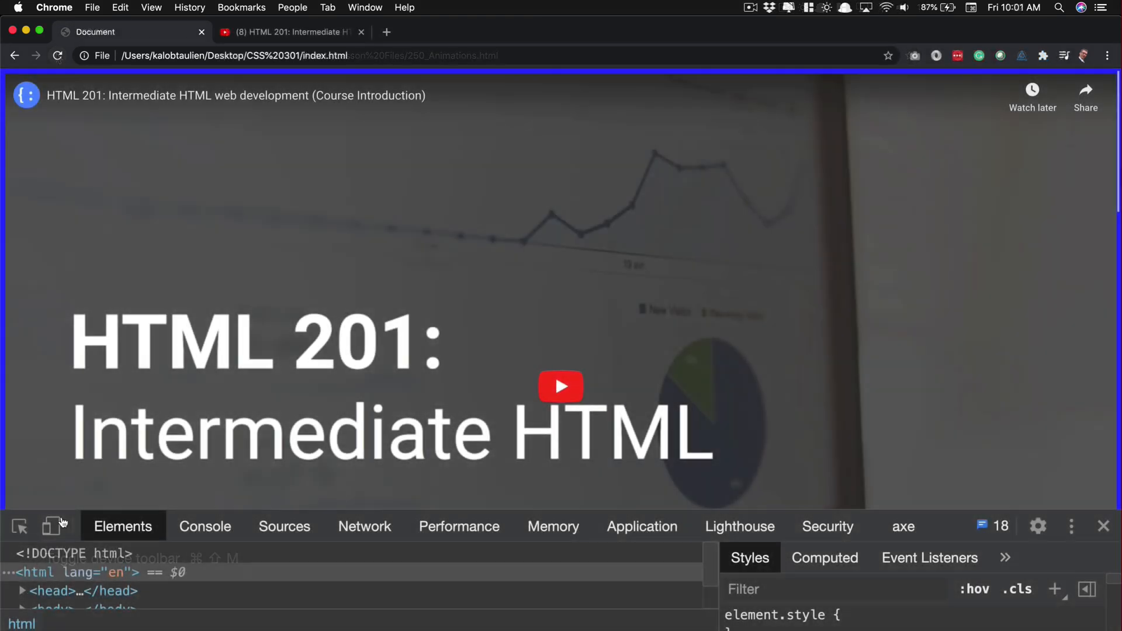
- Switch Chrome DevTools to responsive device mode, previewing the page at 1090 by 507
{"action": "left_click", "coordinate": [46, 526]}
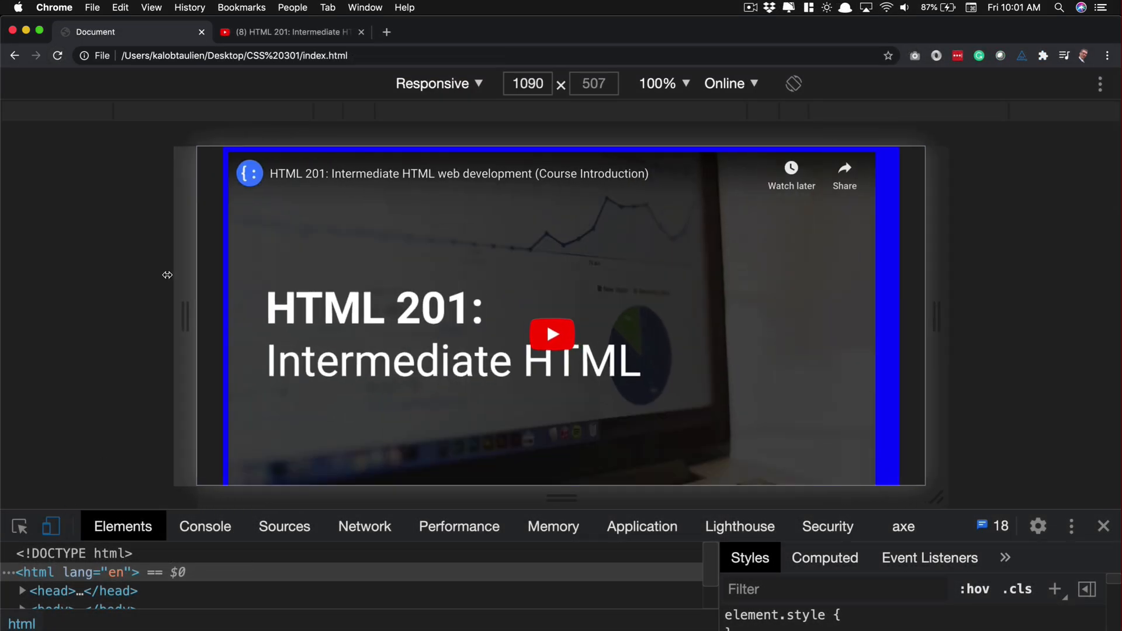